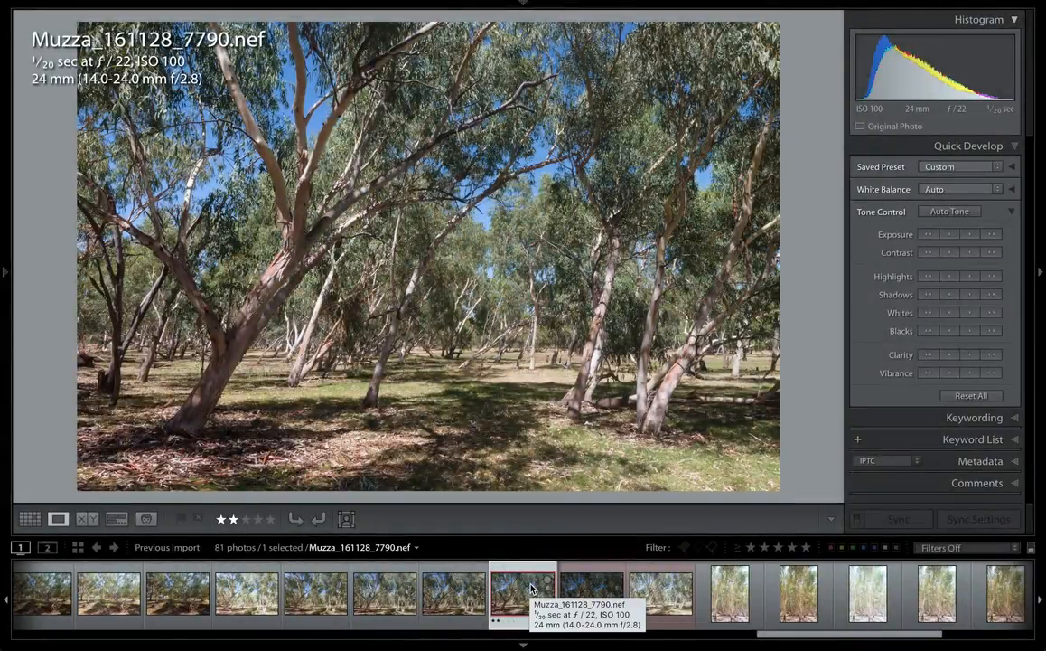
- Compare the bright, middle and dark 1/20 sec exposures of the bracket
{"action": "left_click", "coordinate": [591, 594]}
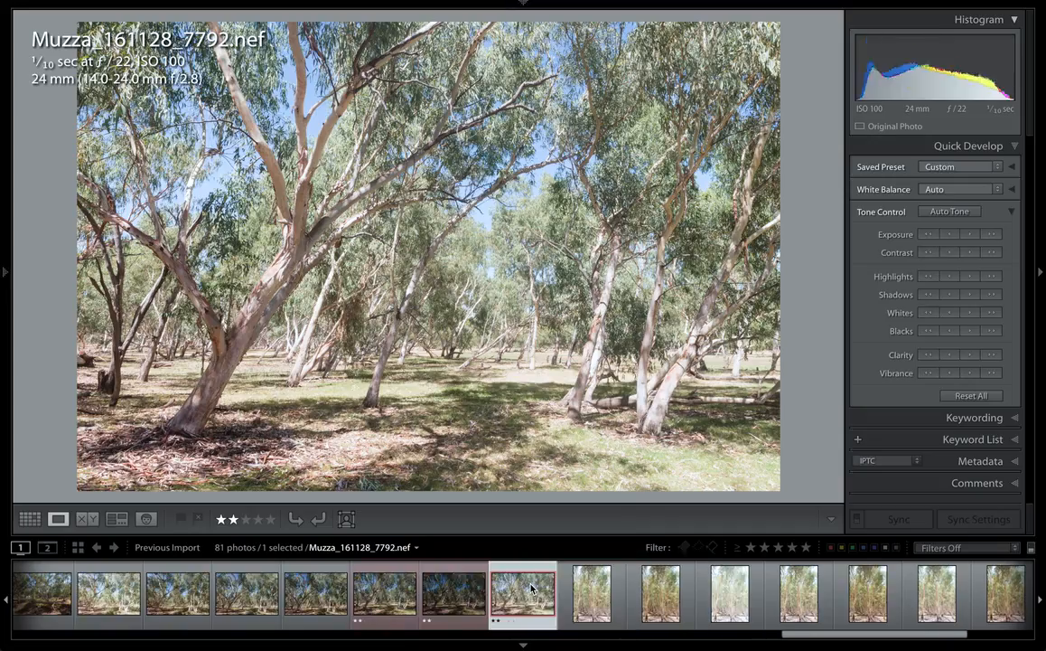
{"action": "left_click", "coordinate": [385, 594]}
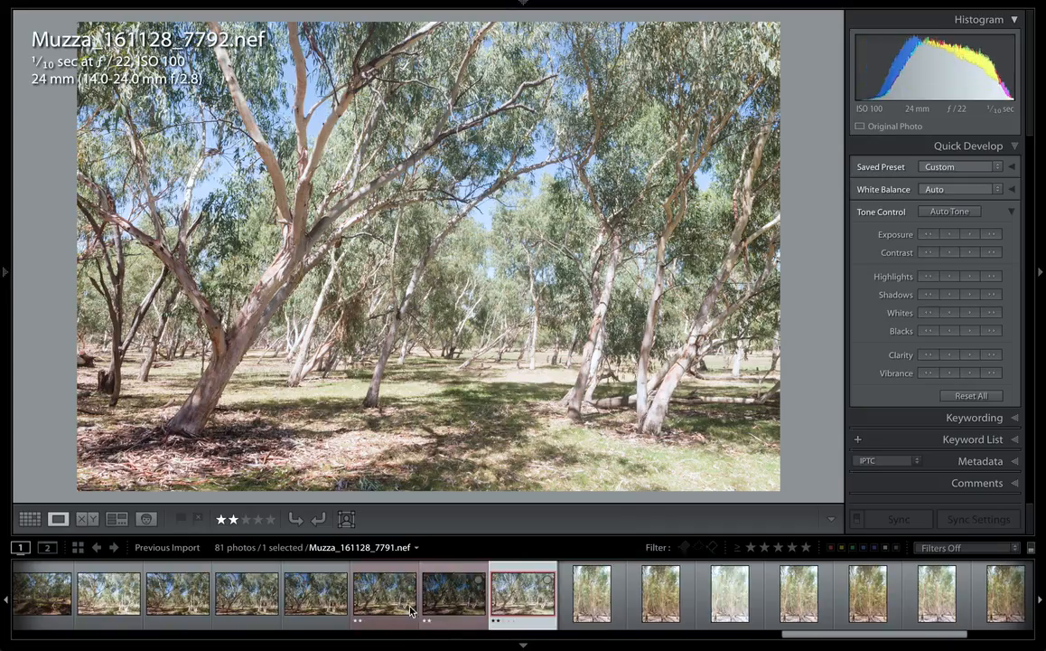
{"action": "left_click", "coordinate": [384, 594]}
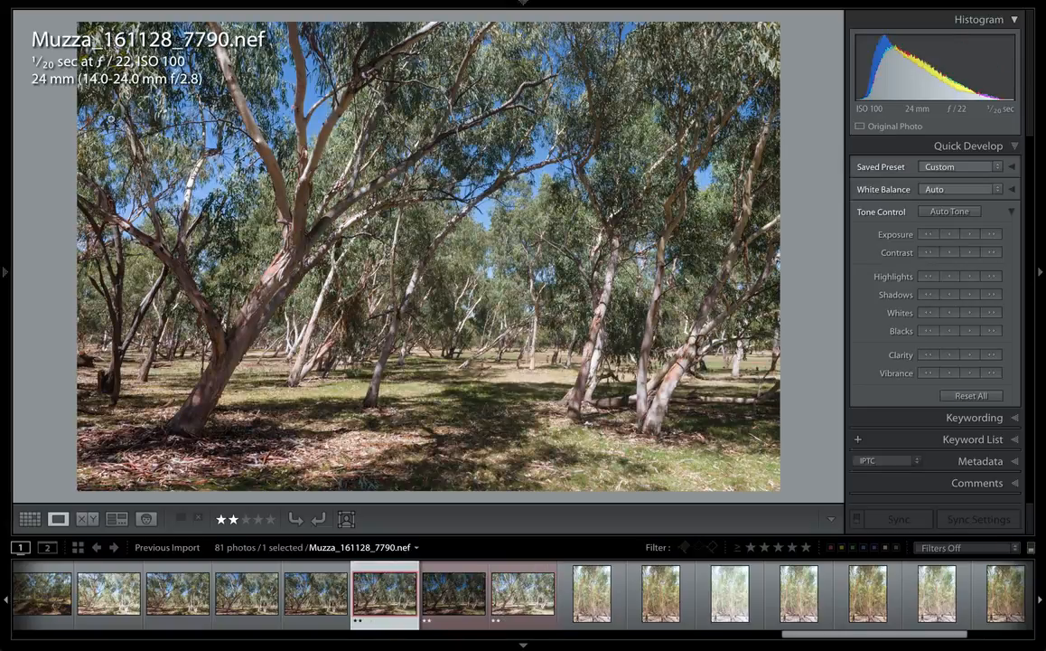
{"action": "mouse_move", "coordinate": [25, 72]}
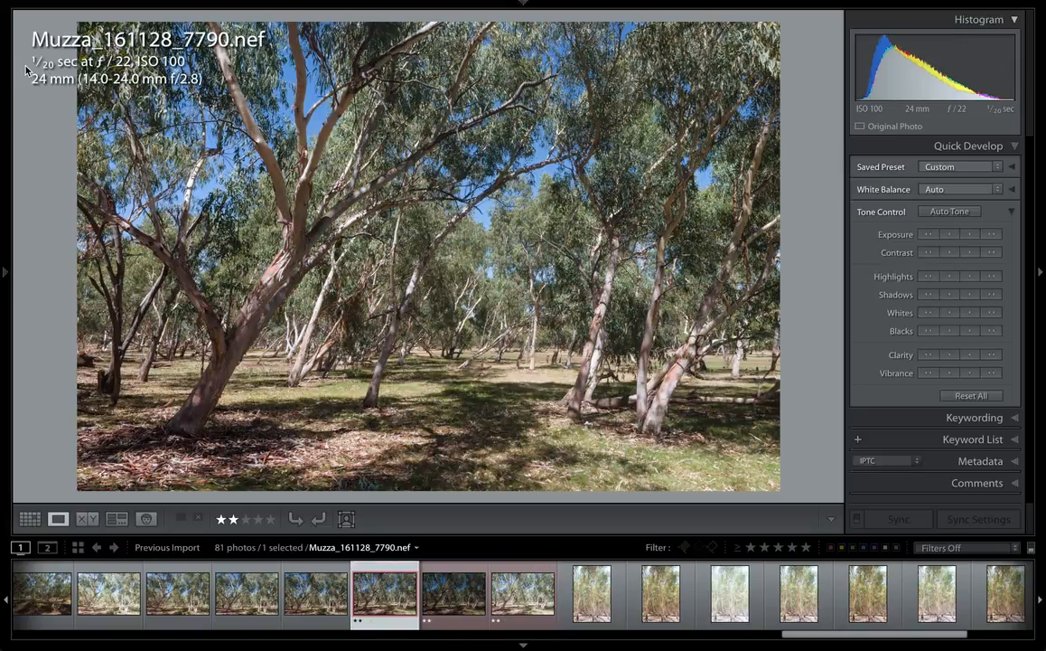
{"action": "left_click", "coordinate": [523, 594]}
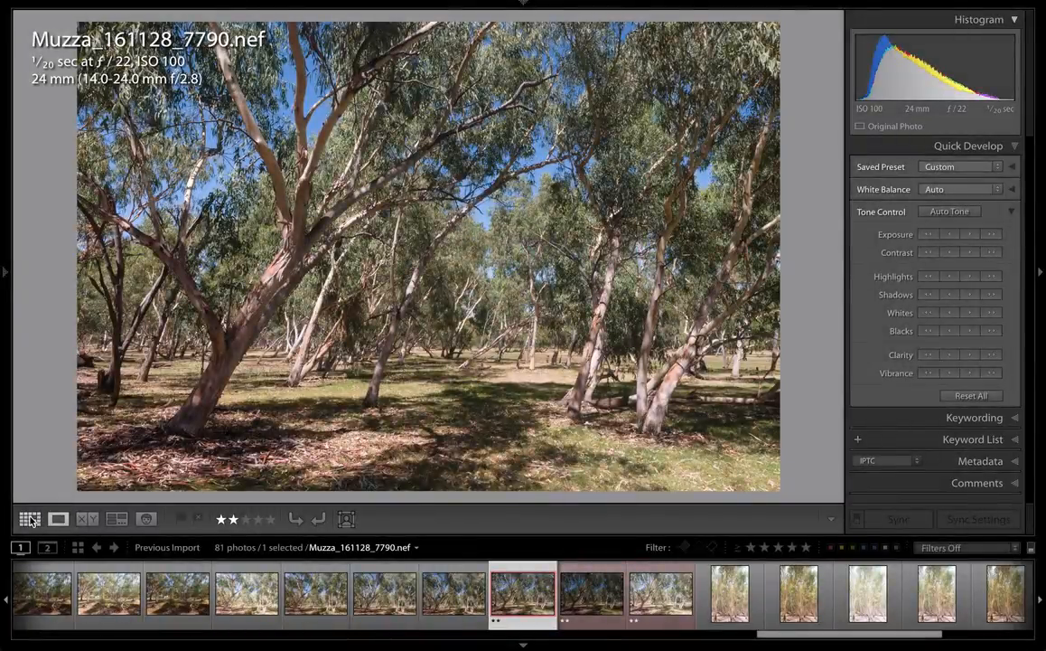
- From the grid, run Photo Merge > HDR on the three selected exposures
{"action": "left_click", "coordinate": [30, 517]}
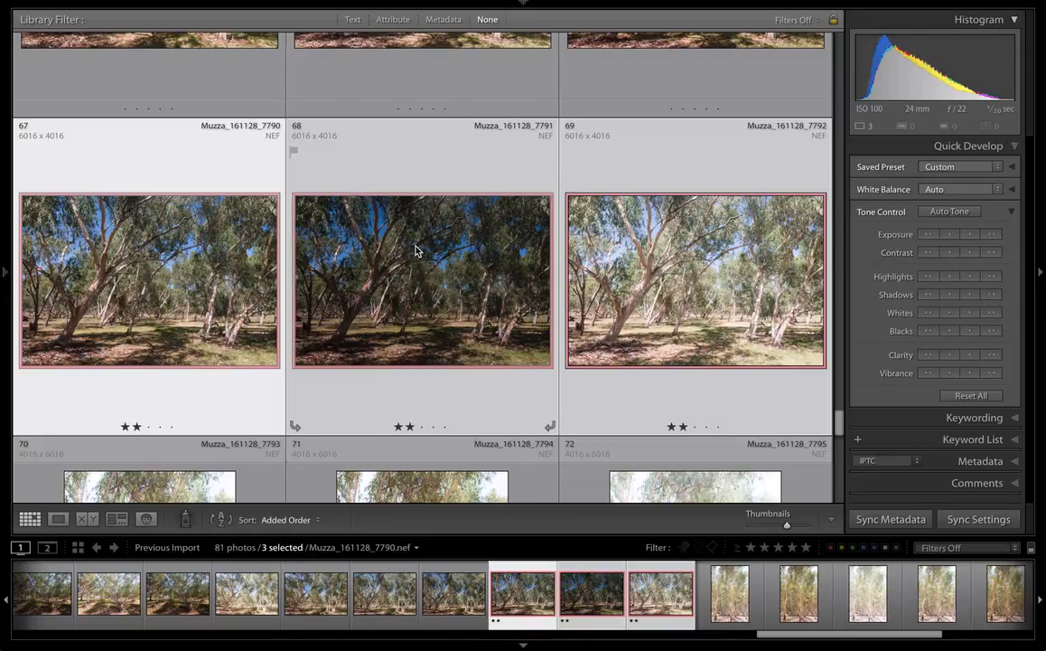
{"action": "right_click", "coordinate": [416, 250]}
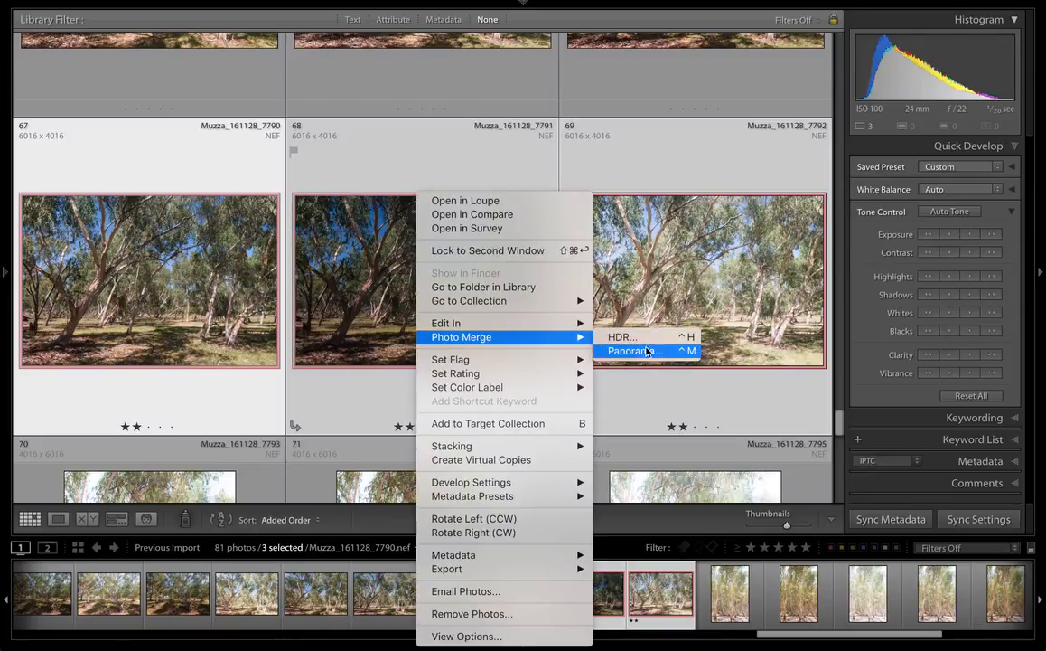
{"action": "mouse_move", "coordinate": [621, 336]}
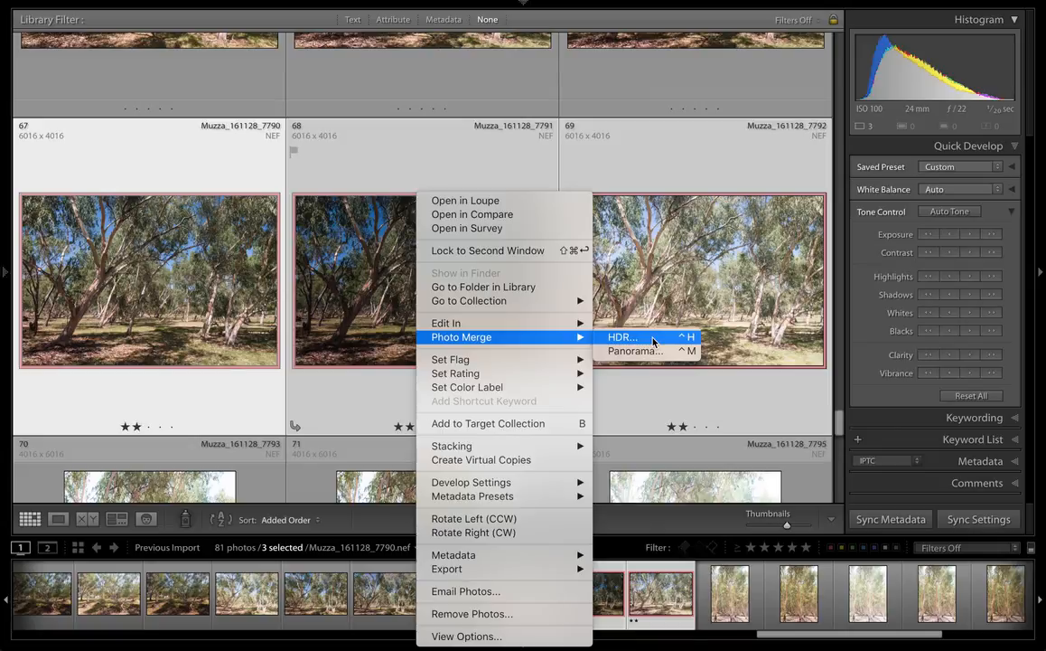
{"action": "left_click", "coordinate": [622, 337]}
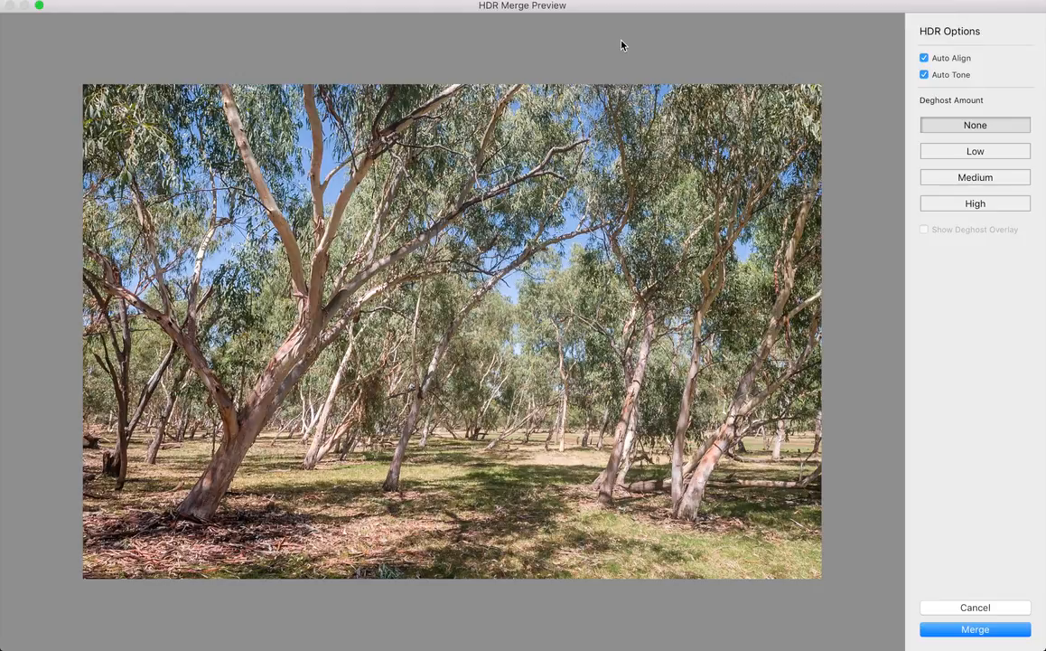
{"action": "mouse_move", "coordinate": [578, 47]}
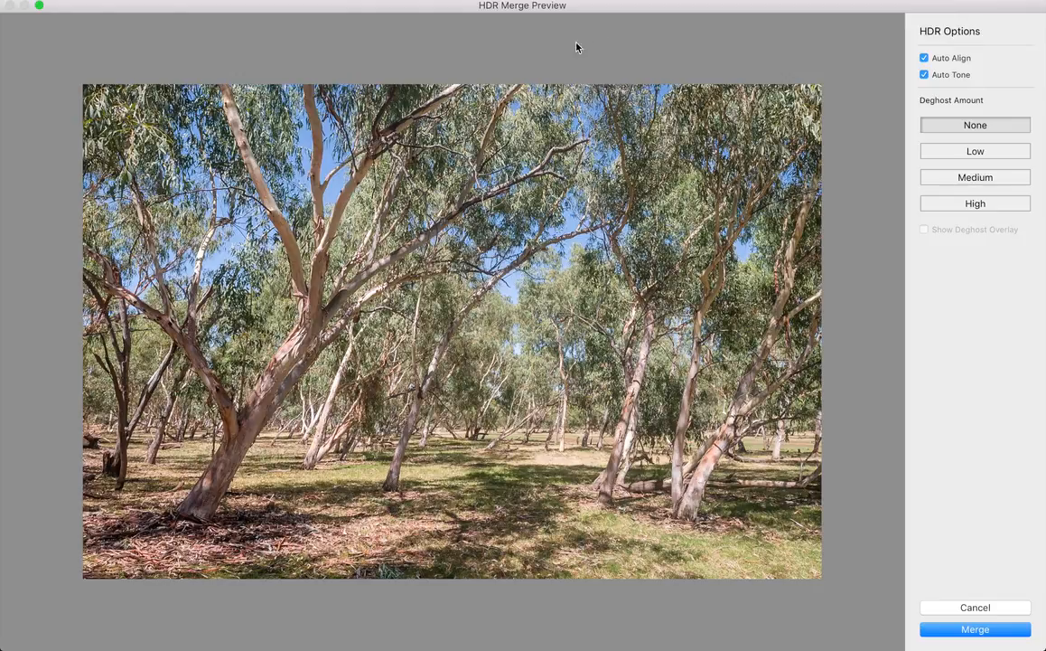
{"action": "mouse_move", "coordinate": [434, 259]}
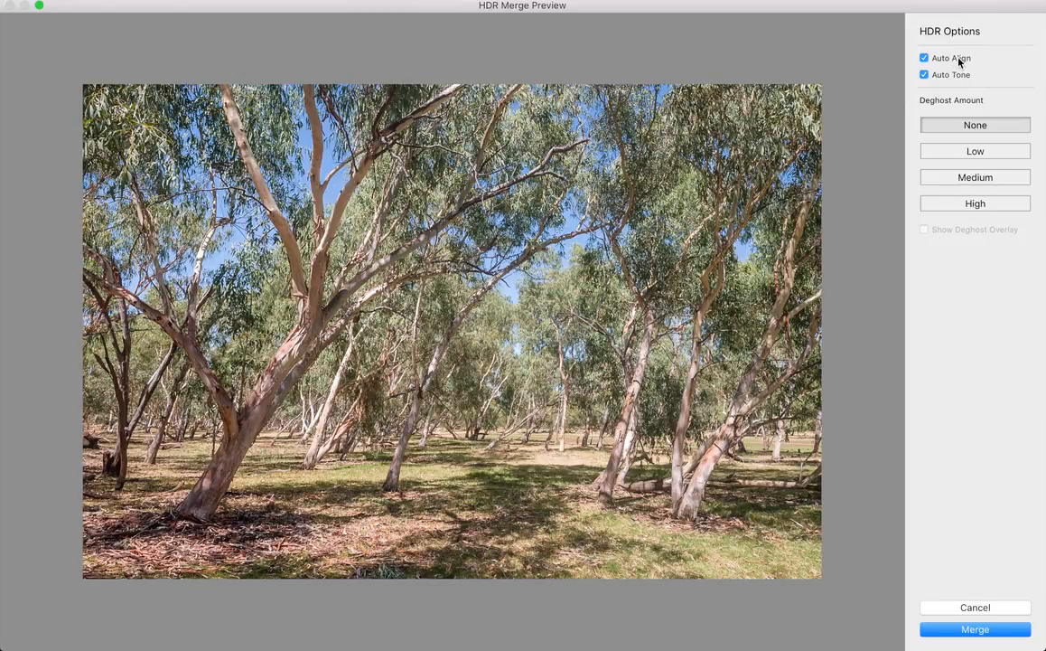
{"action": "mouse_move", "coordinate": [924, 58]}
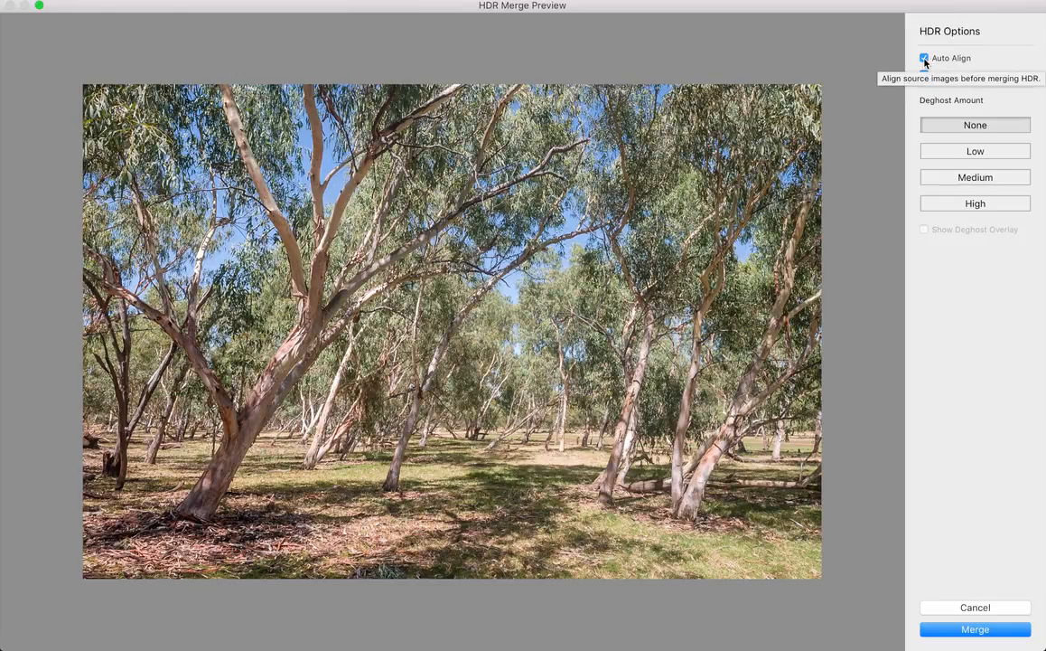
{"action": "left_click", "coordinate": [923, 57]}
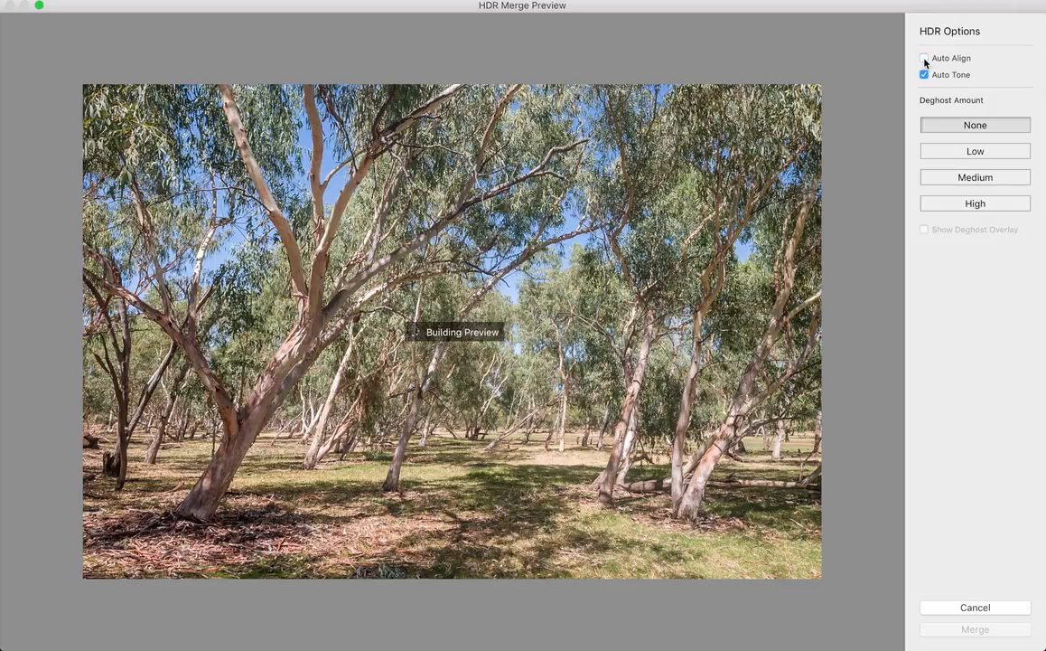
{"action": "left_click", "coordinate": [924, 57]}
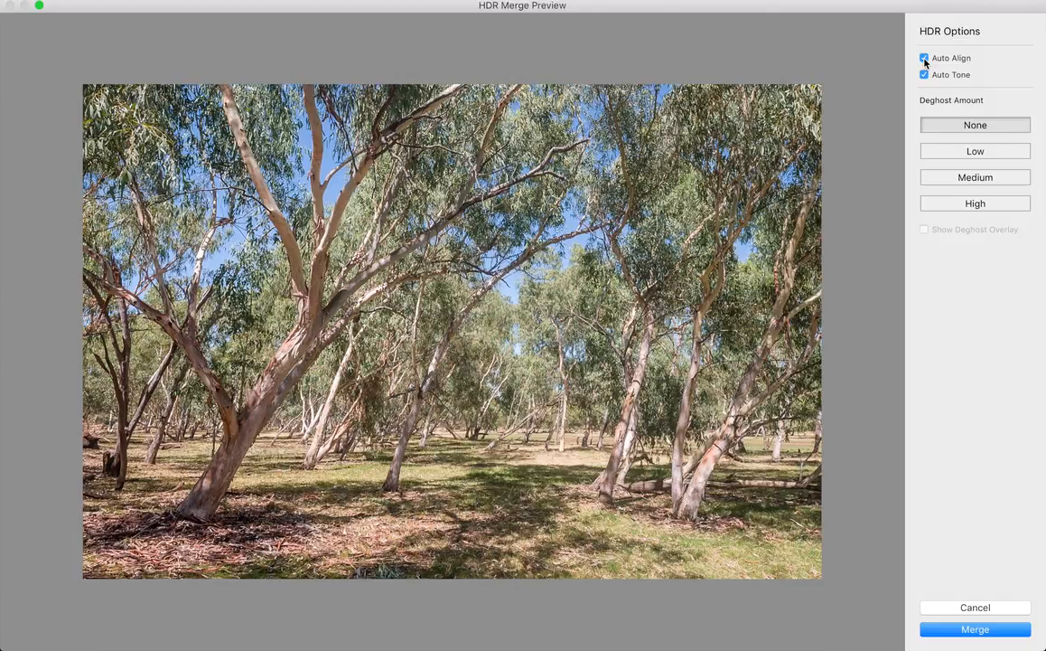
{"action": "left_click", "coordinate": [924, 75]}
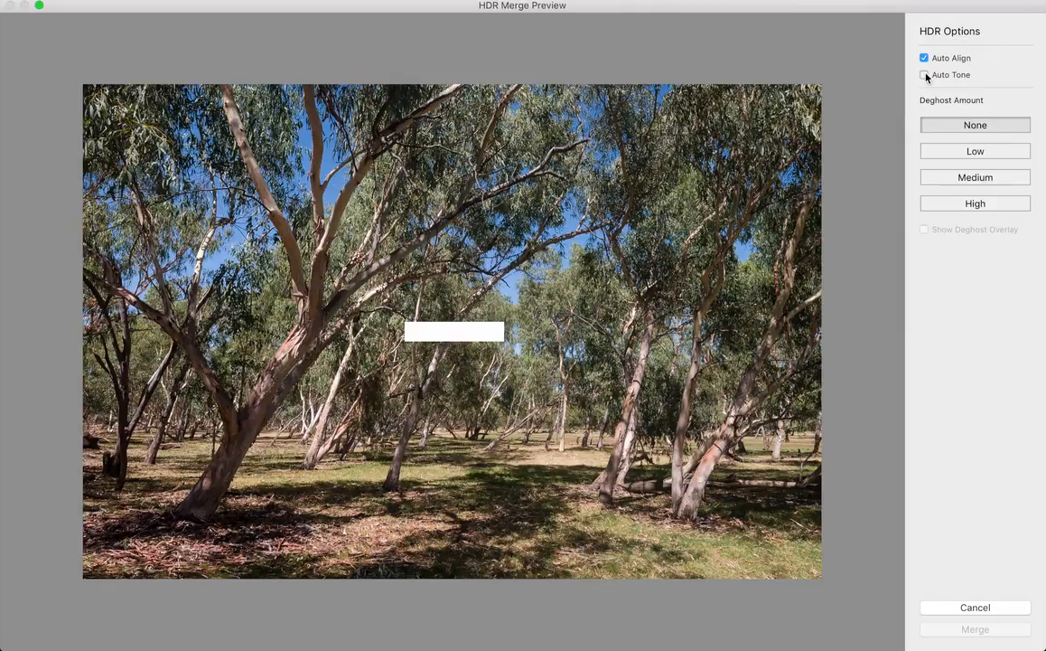
{"action": "left_click", "coordinate": [923, 74]}
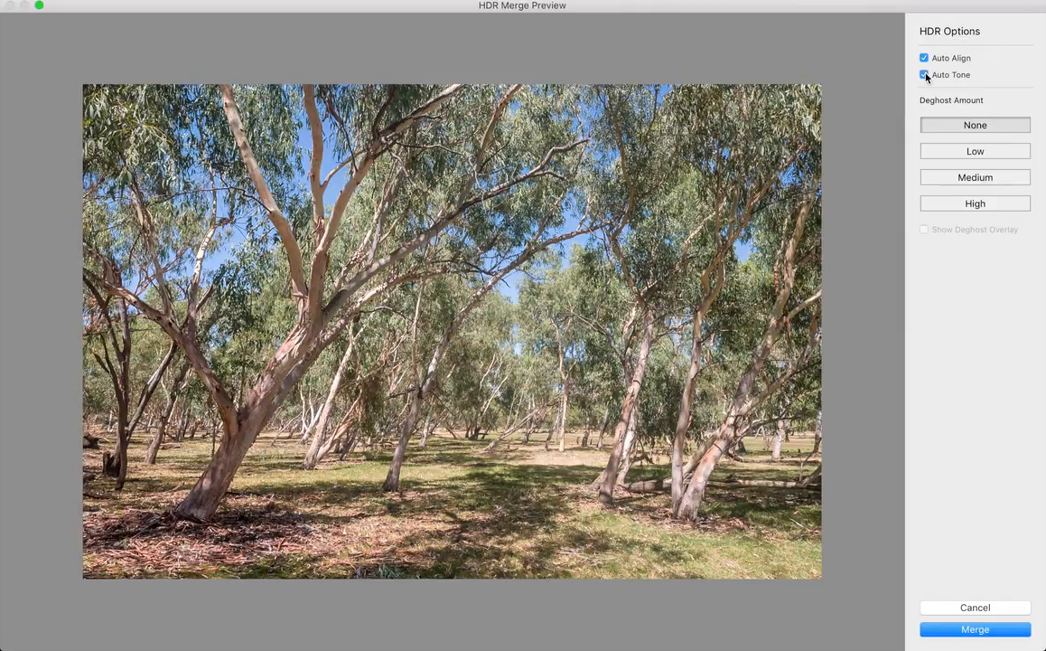
{"action": "left_click", "coordinate": [923, 74]}
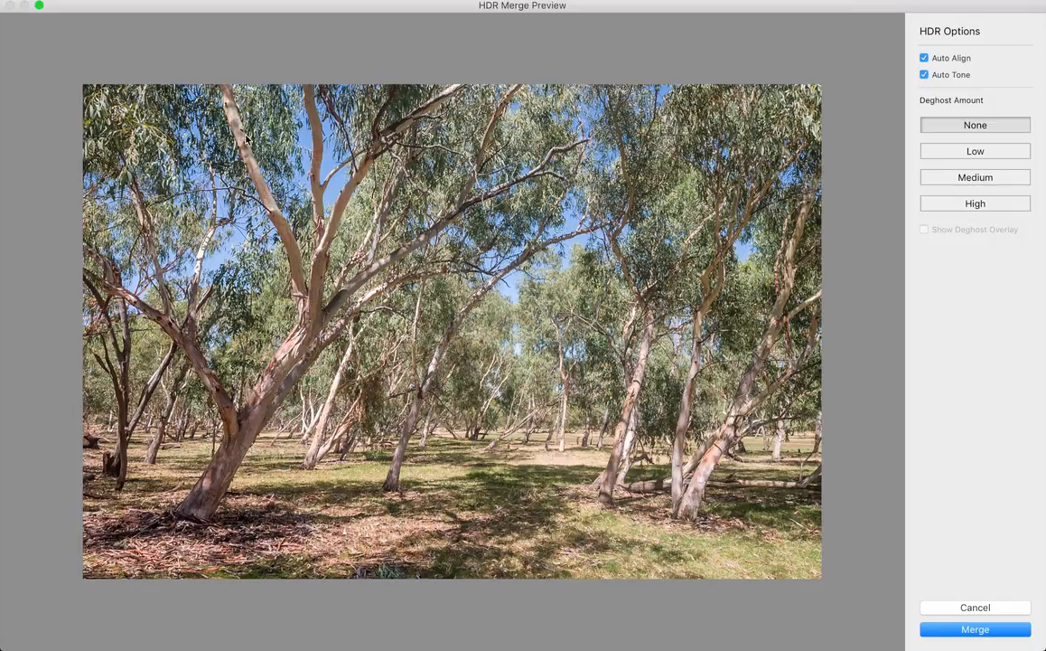
{"action": "mouse_move", "coordinate": [489, 502]}
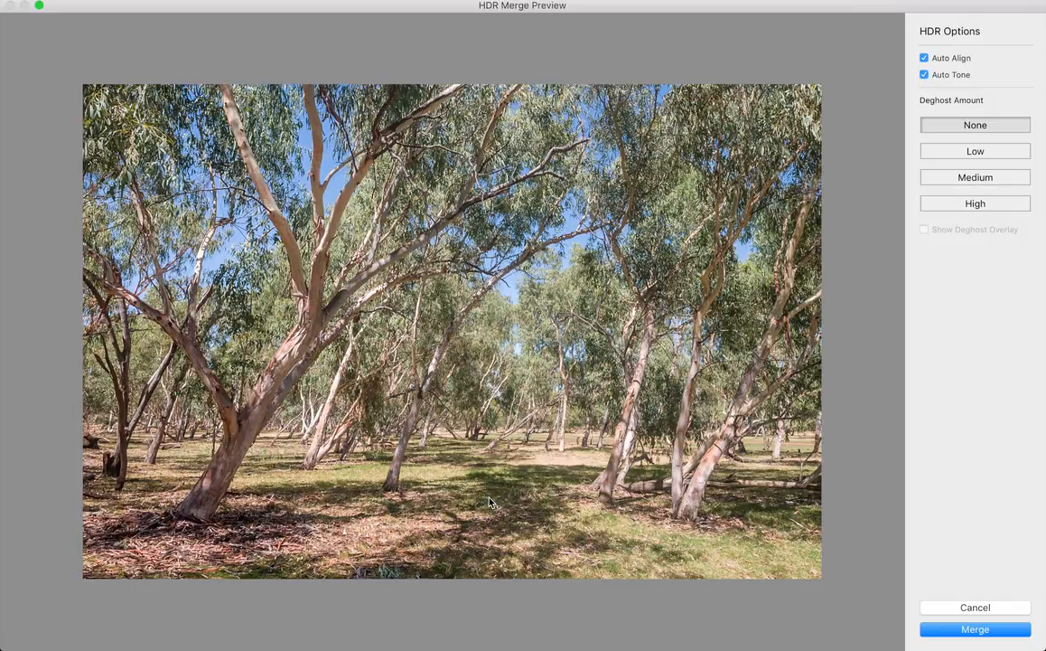
{"action": "mouse_move", "coordinate": [1010, 126]}
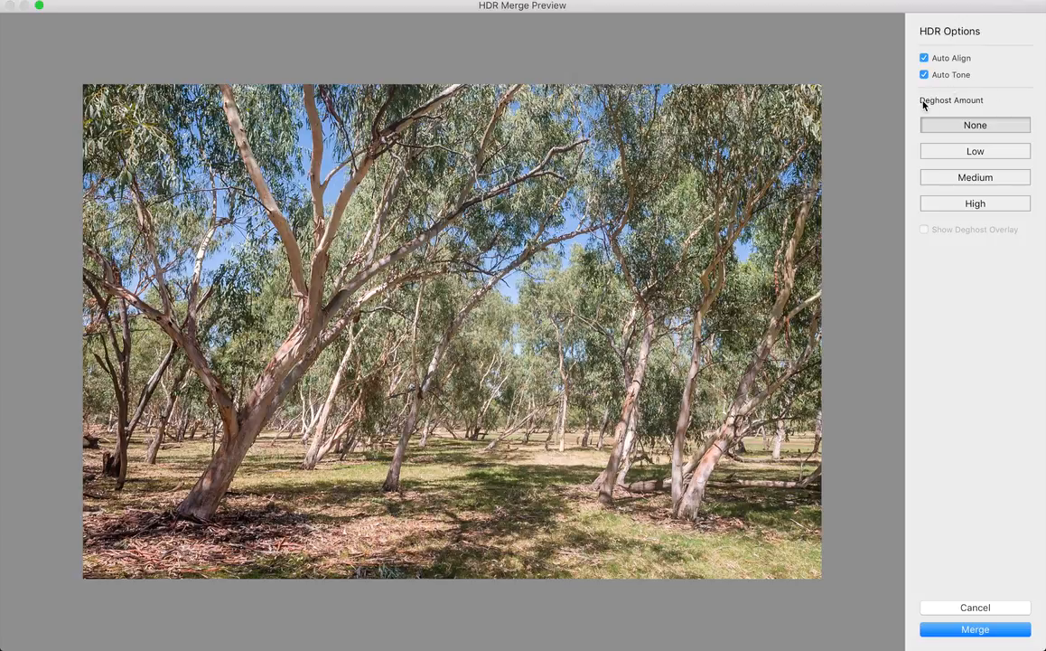
{"action": "mouse_move", "coordinate": [673, 215]}
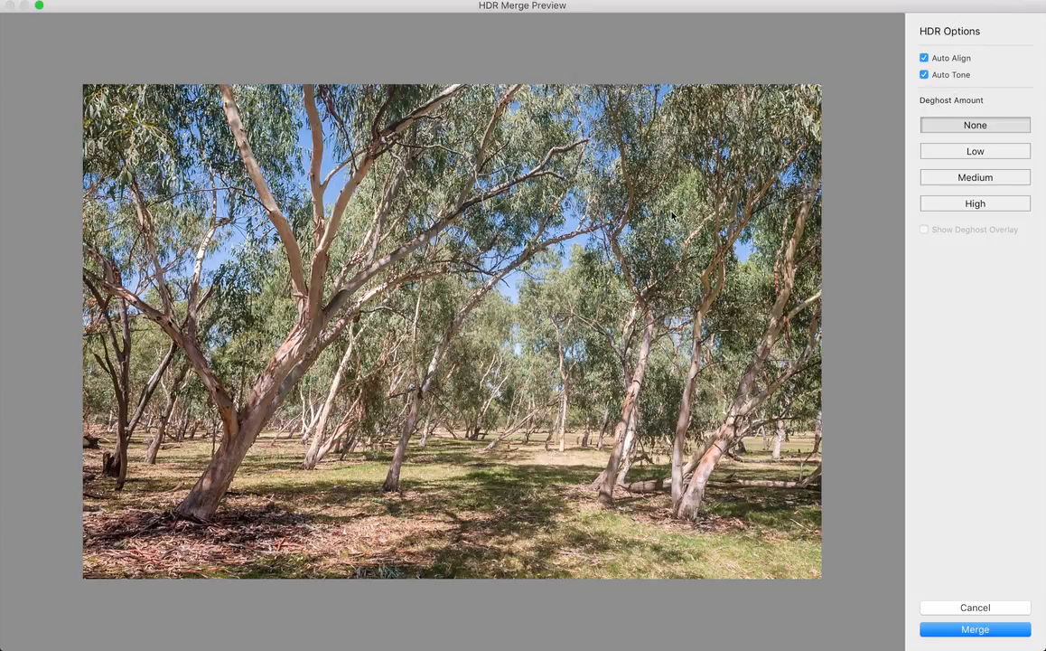
{"action": "mouse_move", "coordinate": [583, 387]}
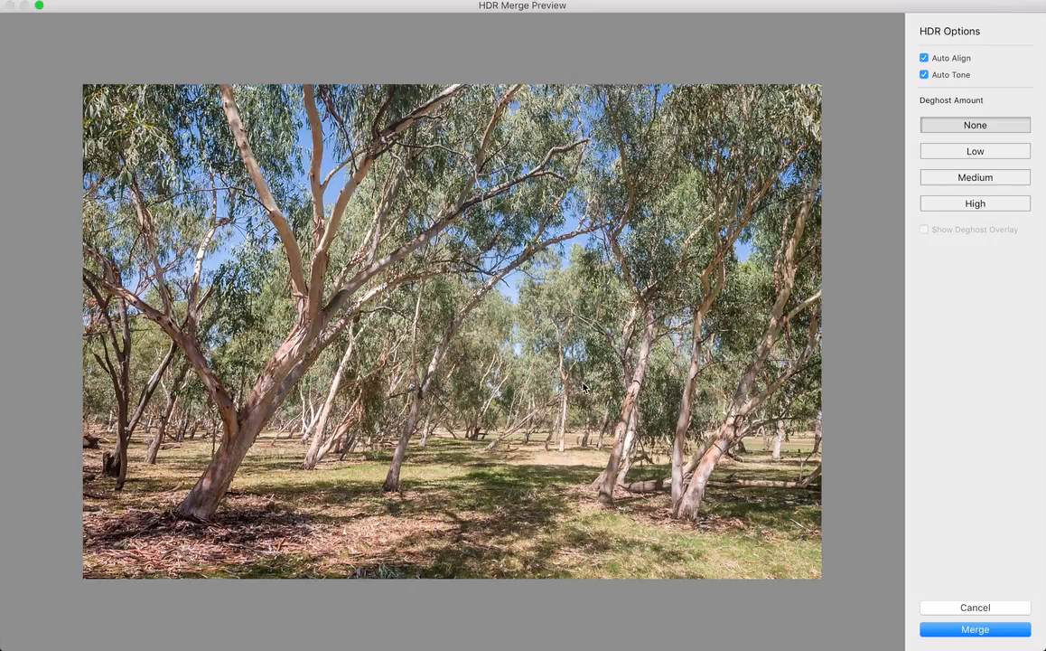
{"action": "mouse_move", "coordinate": [414, 485]}
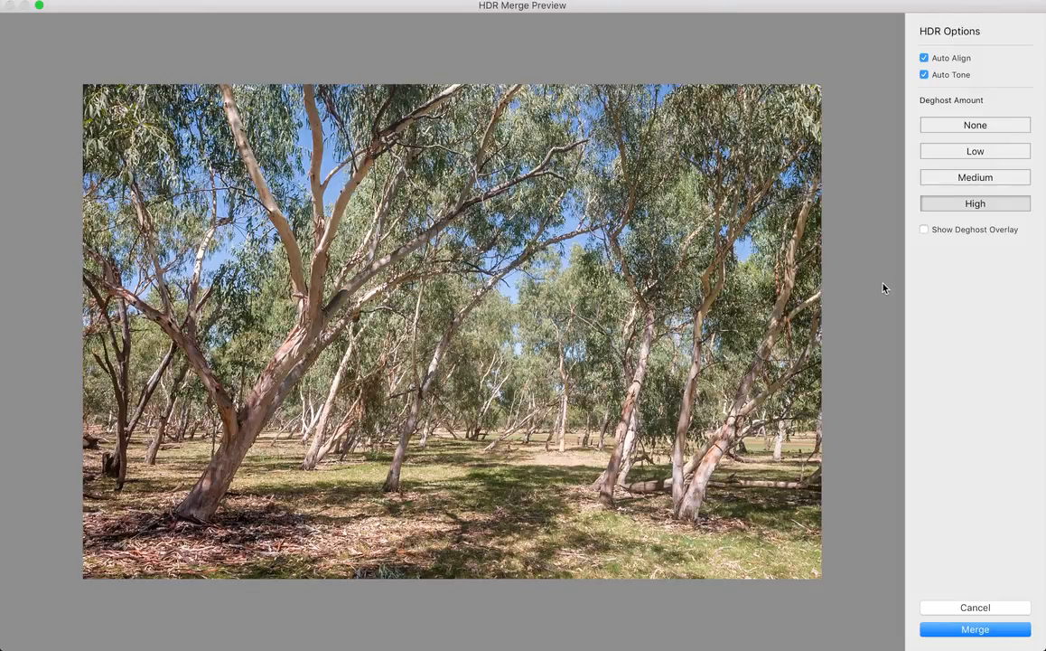
{"action": "mouse_move", "coordinate": [669, 392]}
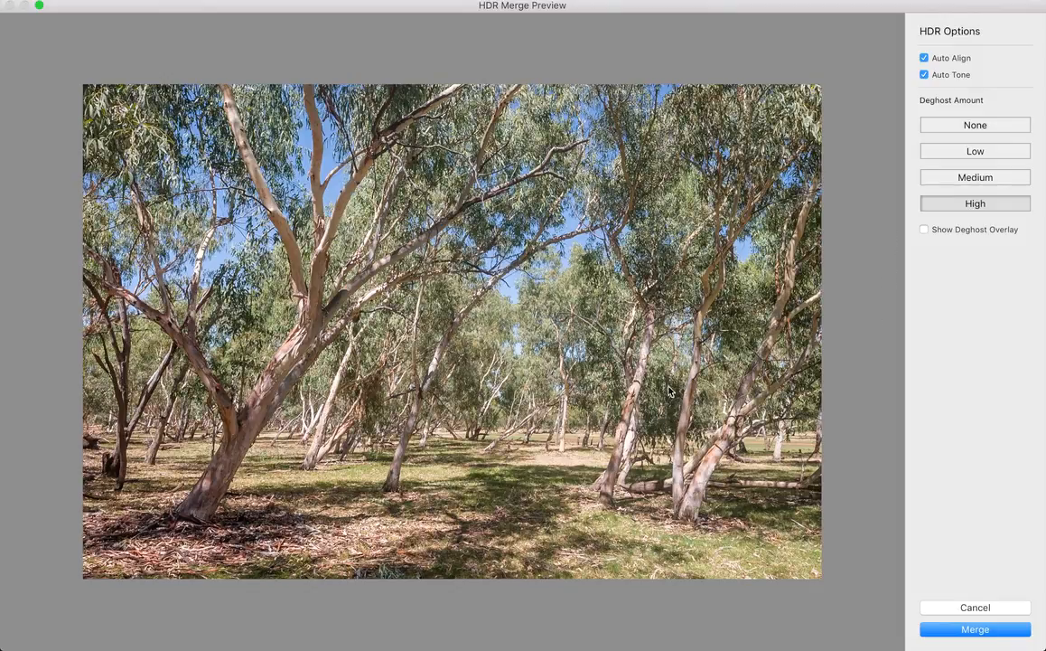
{"action": "mouse_move", "coordinate": [511, 227]}
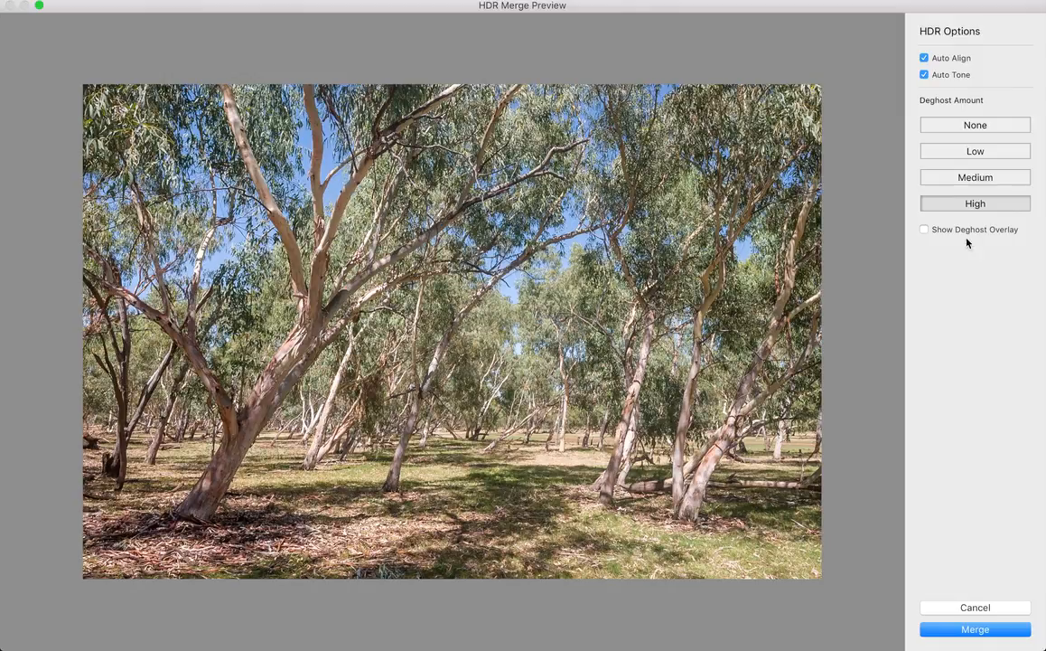
{"action": "mouse_move", "coordinate": [994, 215]}
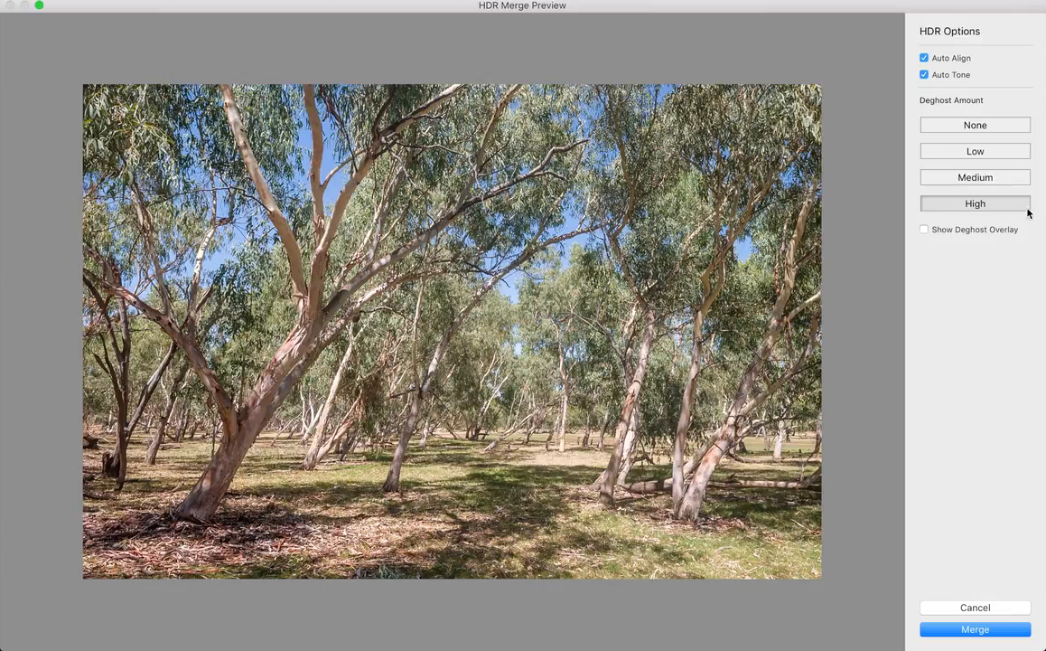
{"action": "mouse_move", "coordinate": [1018, 192]}
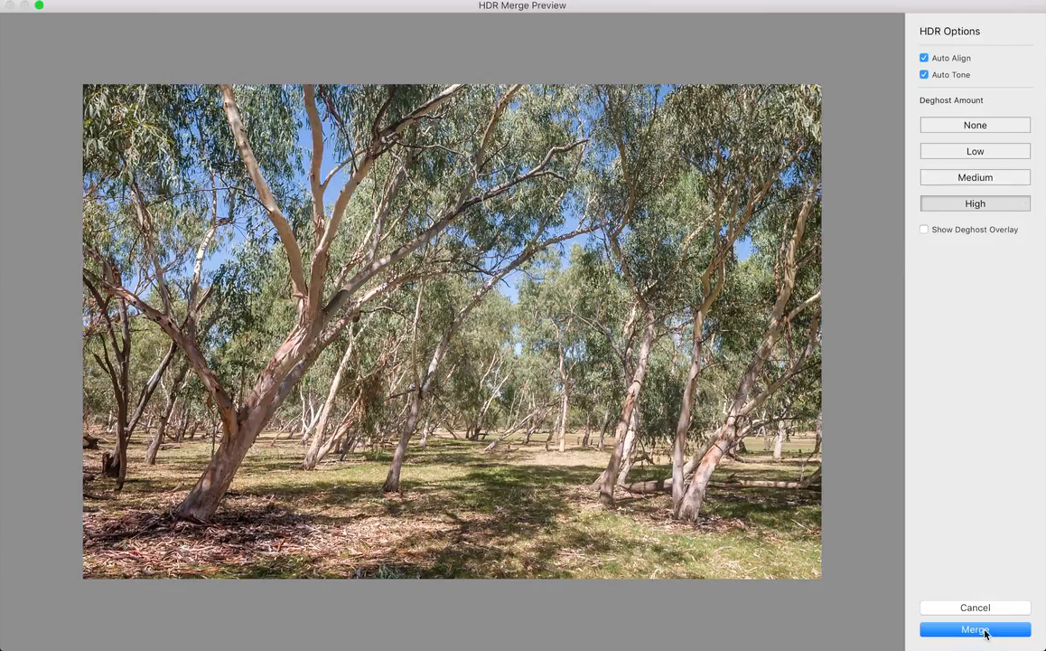
- Merge the exposures with High deghosting, Auto Align and Auto Tone on
{"action": "left_click", "coordinate": [975, 629]}
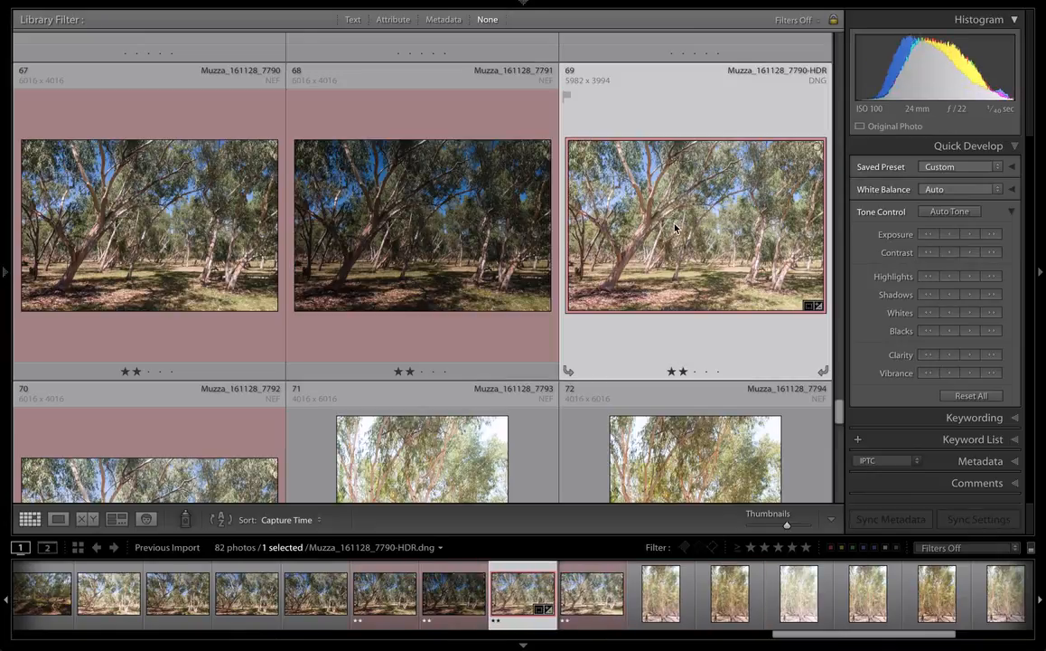
{"action": "mouse_move", "coordinate": [750, 88]}
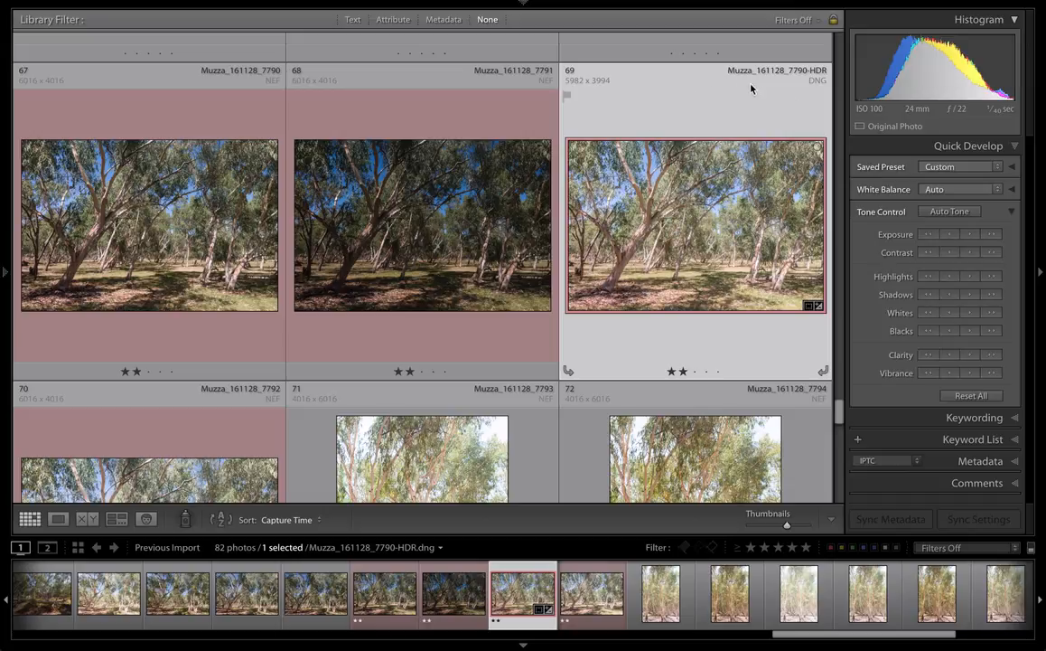
{"action": "mouse_move", "coordinate": [752, 90]}
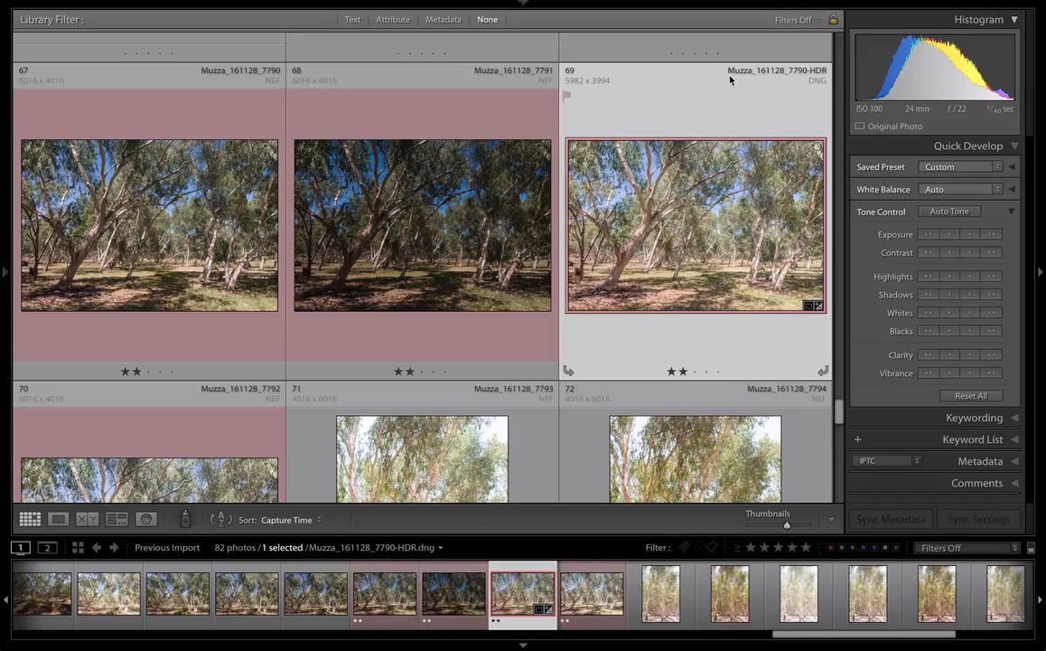
{"action": "mouse_move", "coordinate": [785, 81]}
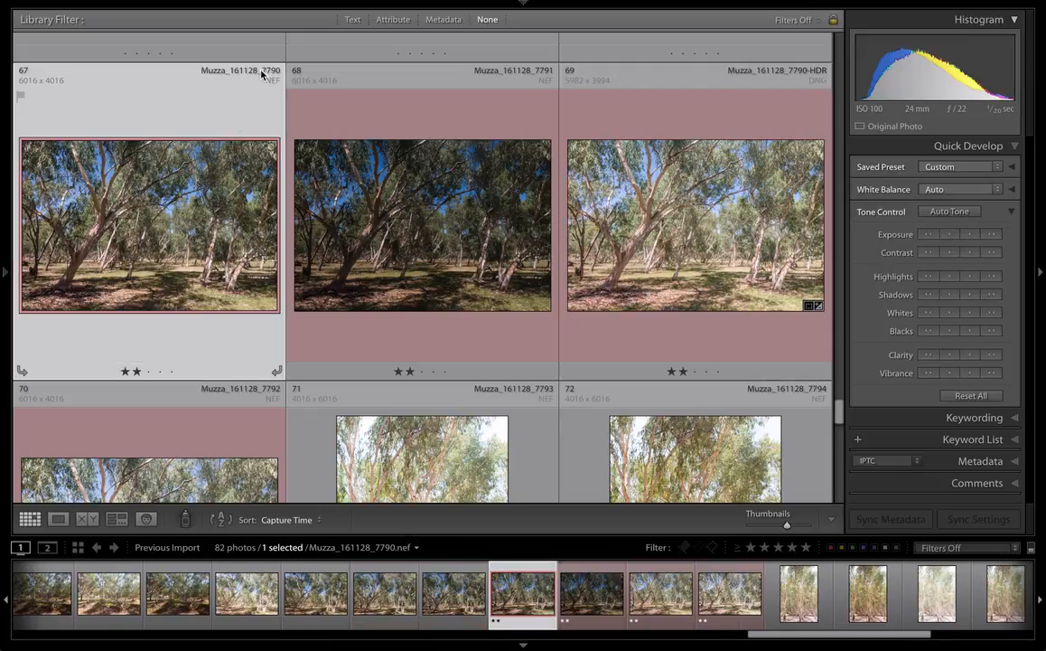
- Reselect the merged Muzza_161128_7790-HDR DNG in the library grid
{"action": "left_click", "coordinate": [695, 226]}
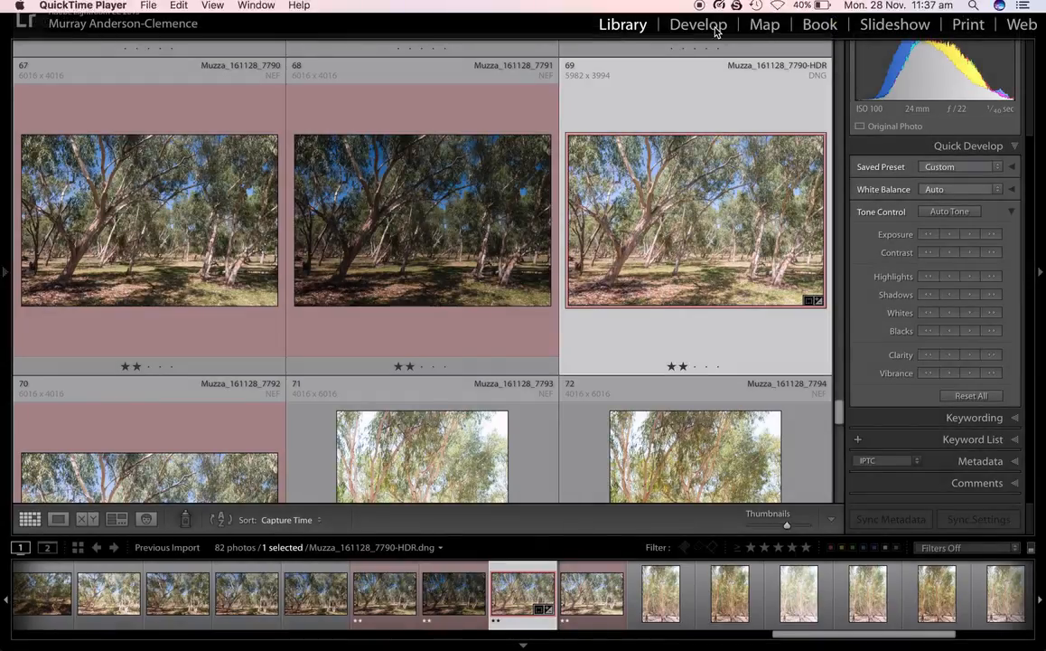
- Click in the top bar of the Lightroom Classic window
{"action": "left_click", "coordinate": [698, 25]}
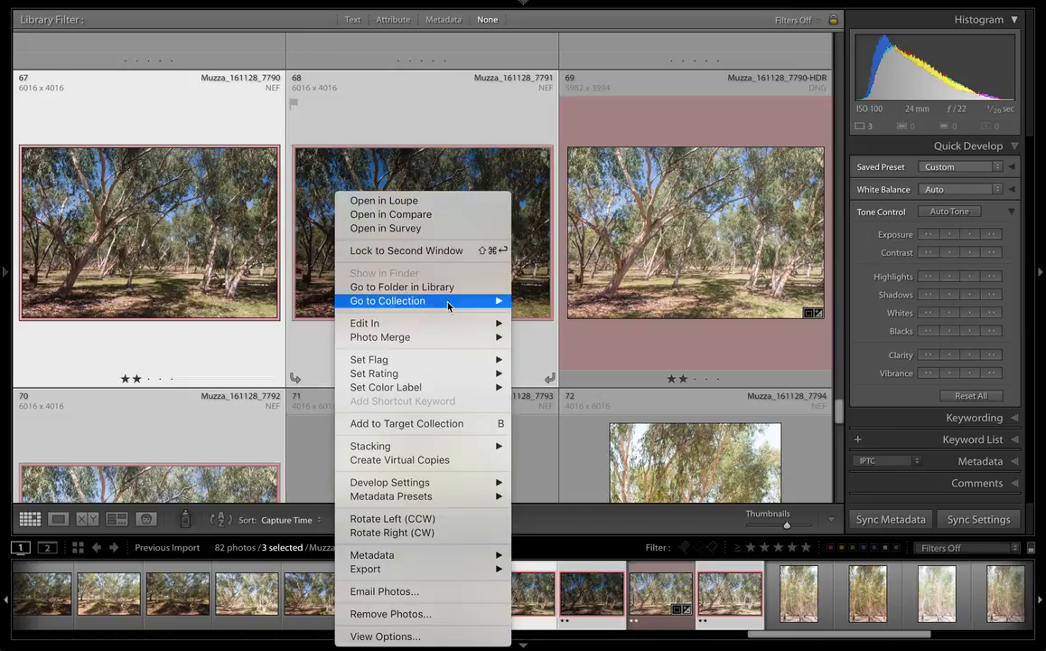
{"action": "mouse_move", "coordinate": [364, 322]}
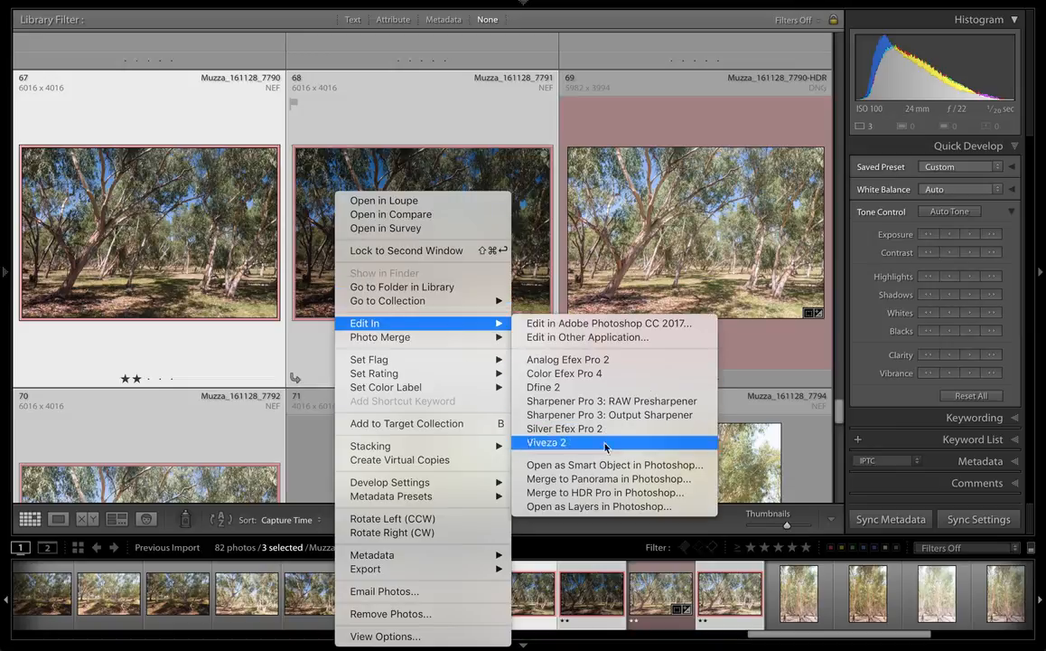
{"action": "mouse_move", "coordinate": [604, 492]}
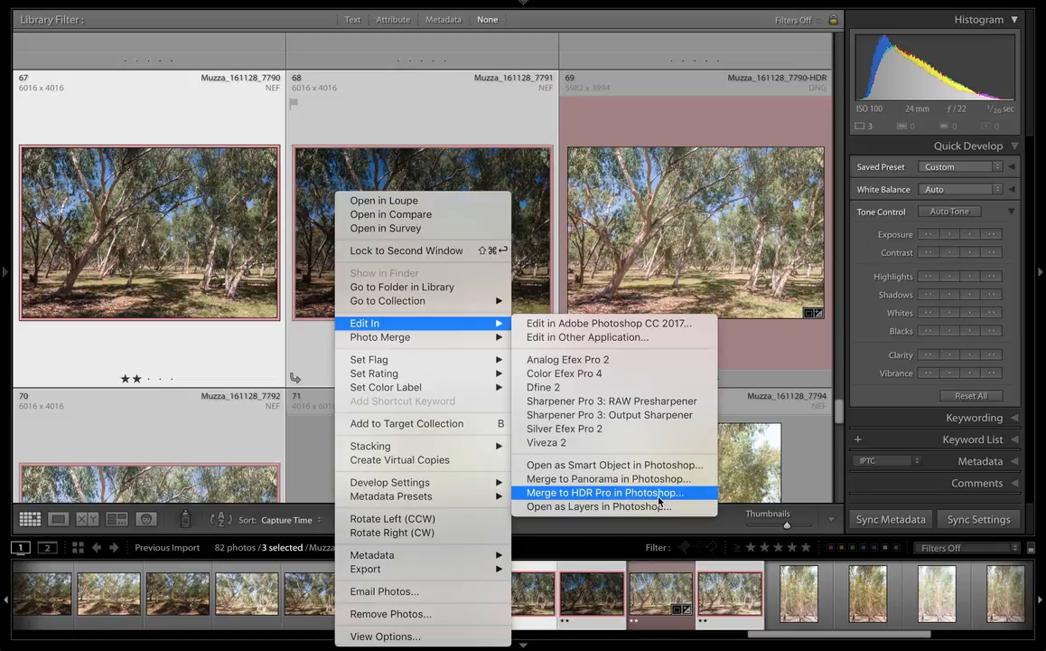
{"action": "mouse_move", "coordinate": [621, 194]}
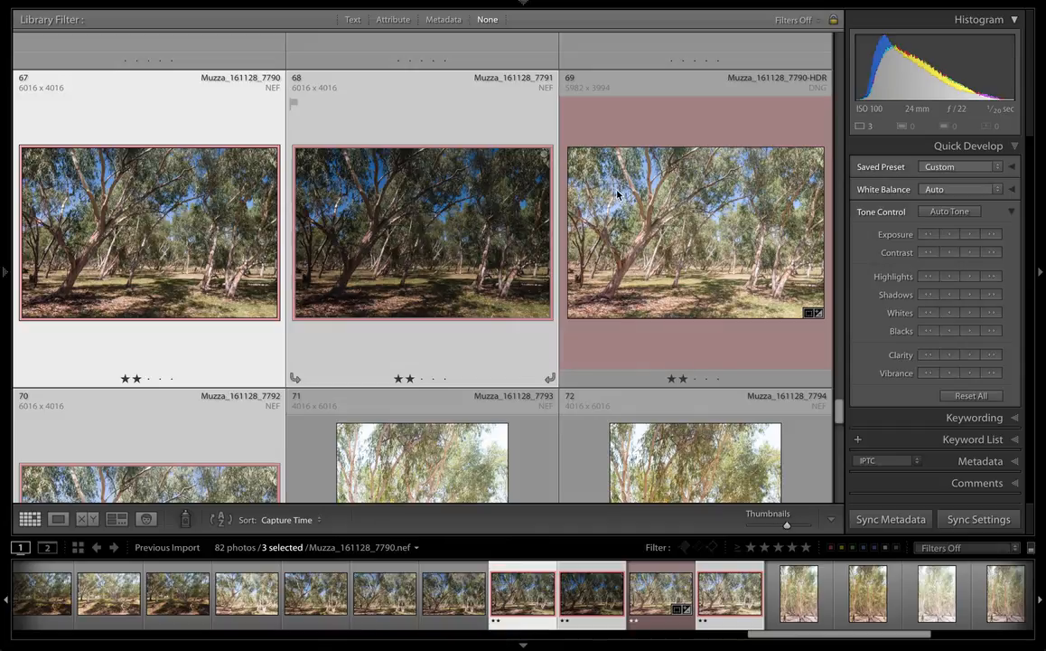
{"action": "mouse_move", "coordinate": [382, 236]}
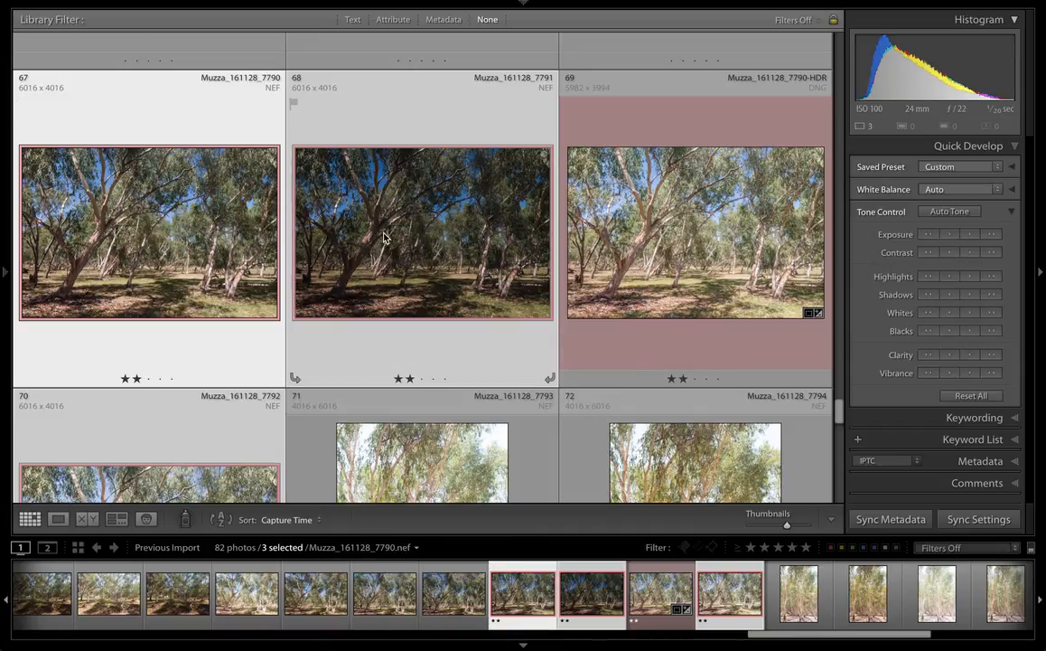
{"action": "mouse_move", "coordinate": [556, 299]}
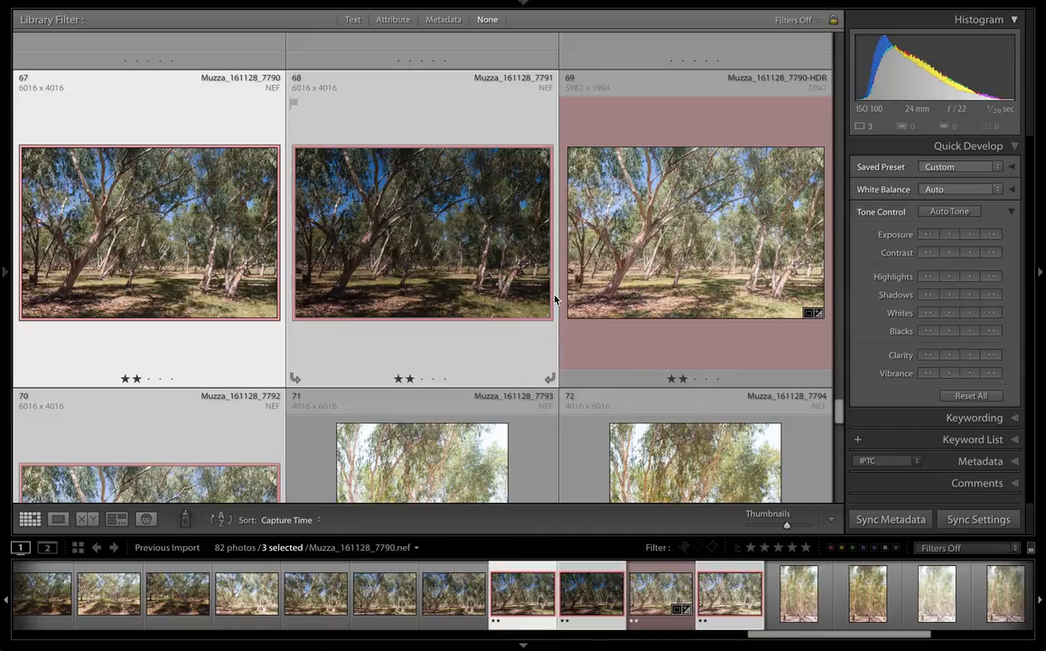